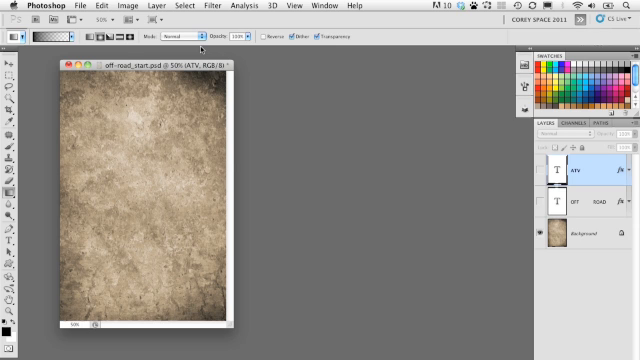
mouse_move(484, 132)
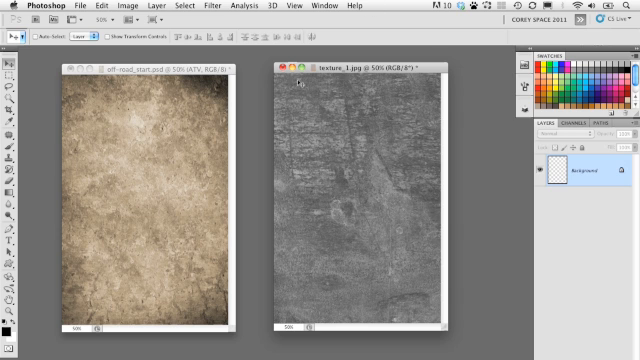
mouse_move(336, 152)
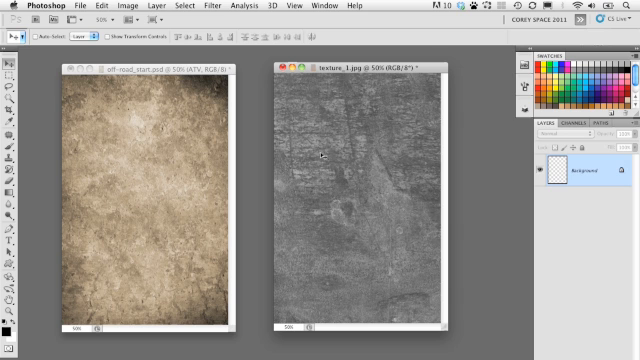
mouse_move(328, 150)
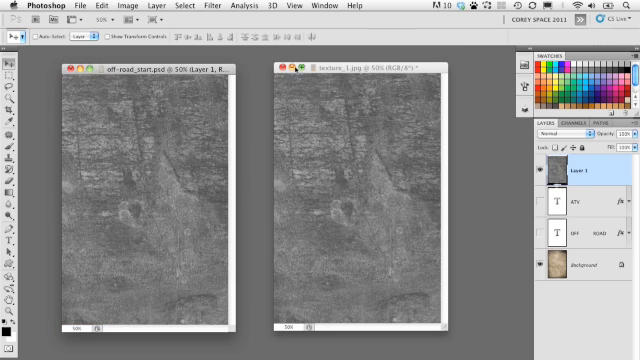
- Close the grey texture file, move its layer under the text layers and set it to Overlay
left_click(288, 68)
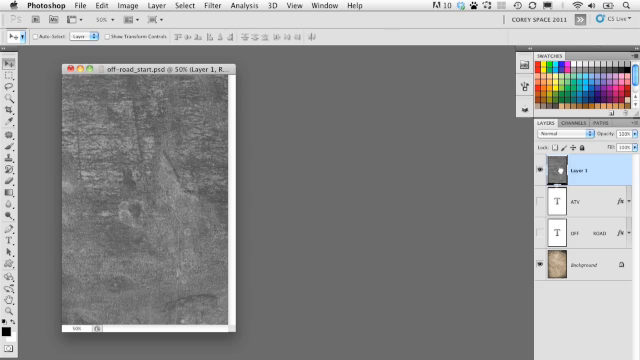
left_click_drag(576, 176, 576, 240)
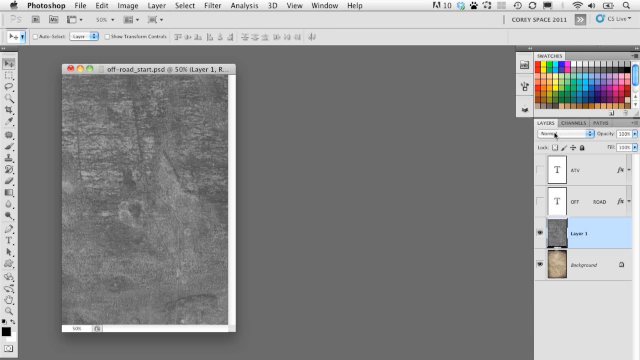
left_click(544, 132)
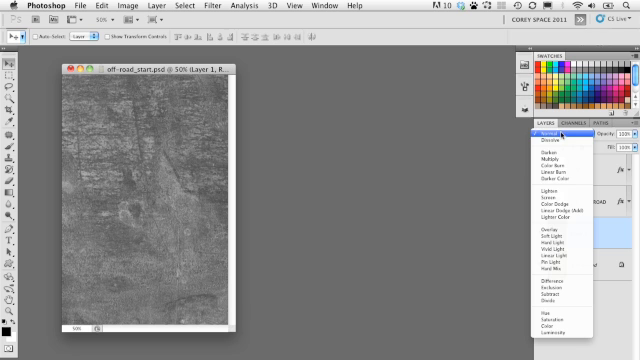
mouse_move(558, 250)
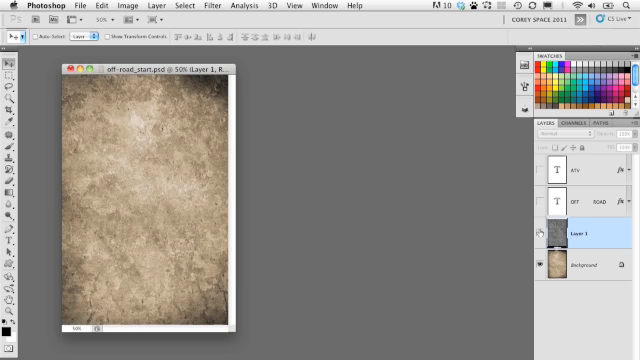
left_click(556, 132)
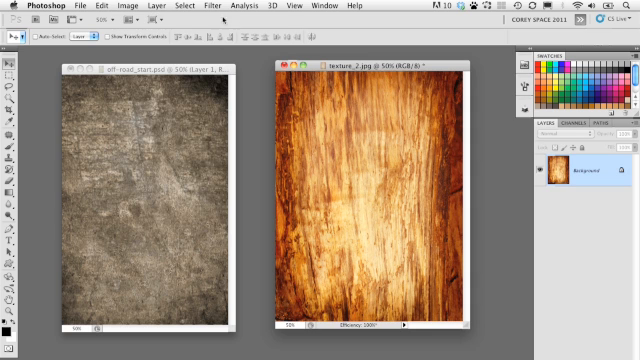
- Desaturate the wood-grain texture to grey with Shift+Cmd+U
left_click(132, 8)
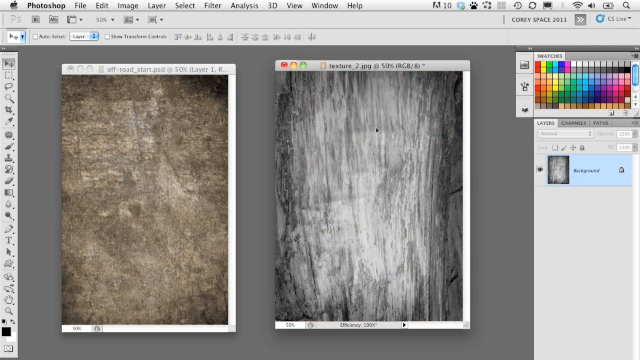
mouse_move(178, 164)
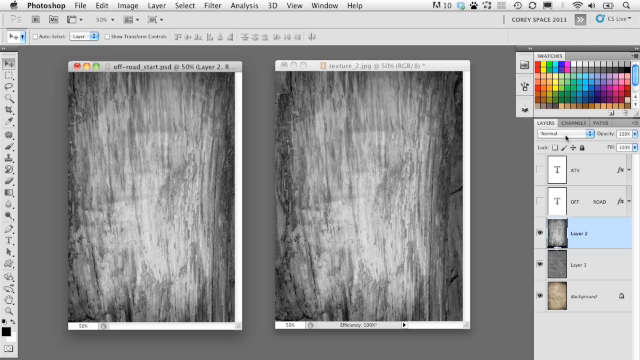
mouse_move(360, 104)
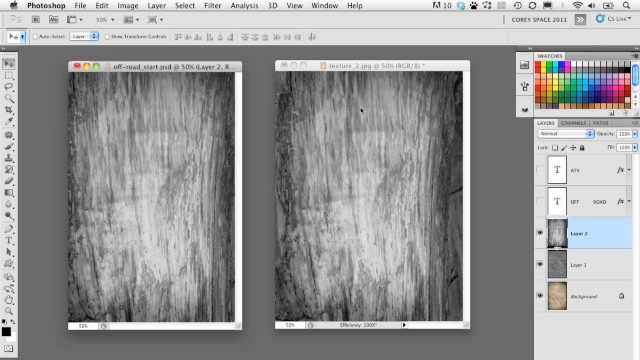
- Close the wood file and cycle the wood layer's blend modes, keeping a dark one like Multiply
left_click(292, 68)
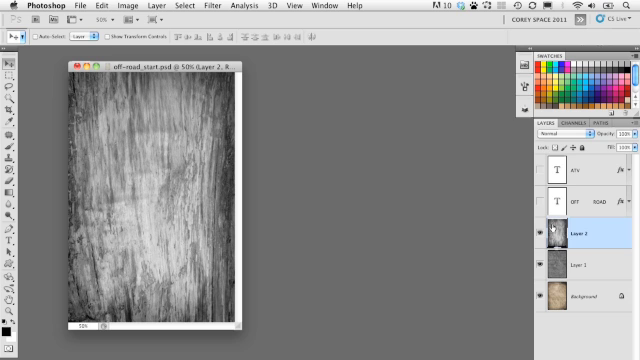
mouse_move(560, 232)
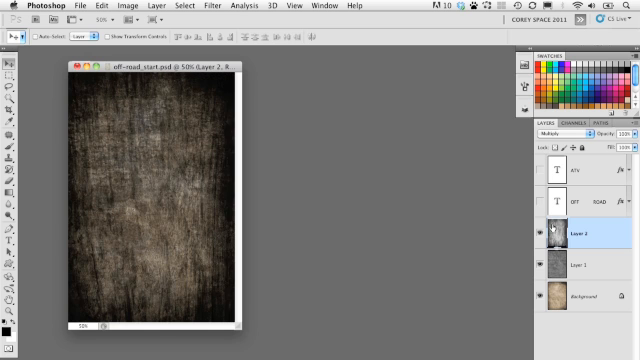
left_click(548, 128)
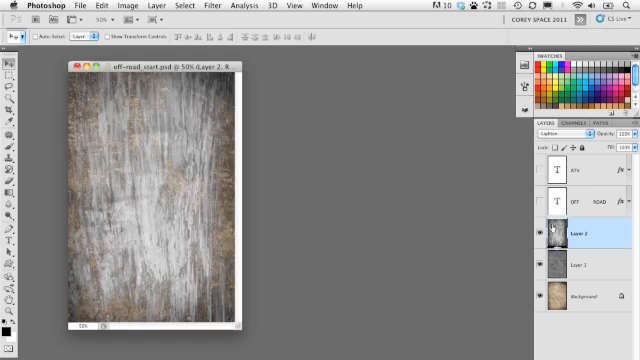
left_click(548, 140)
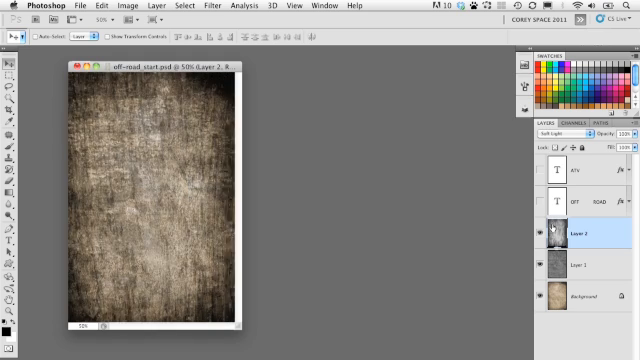
left_click(560, 128)
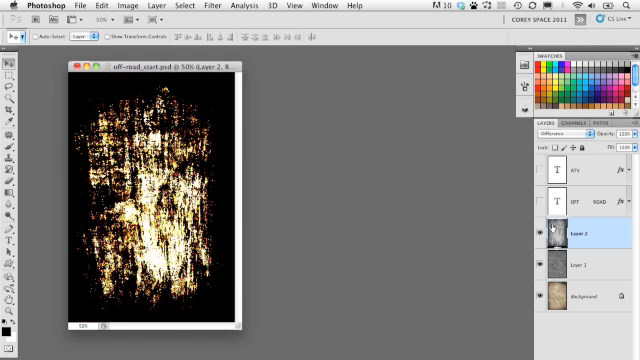
left_click(552, 132)
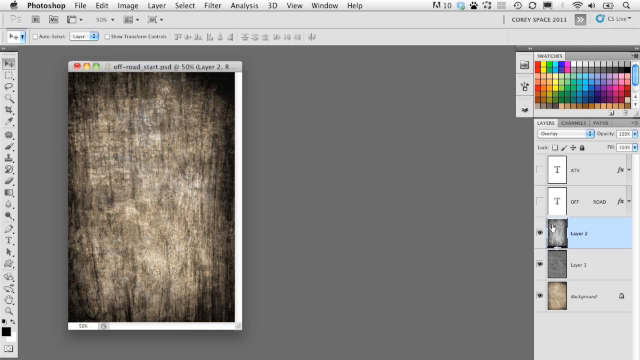
left_click(548, 124)
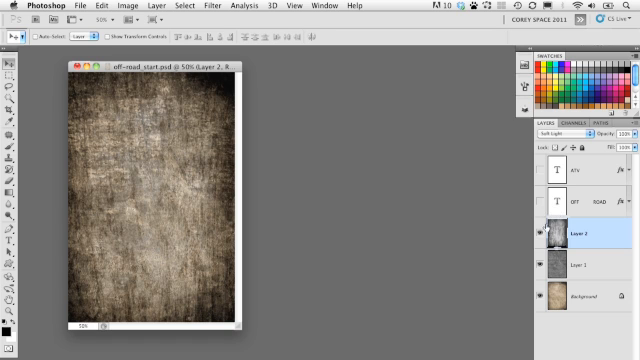
mouse_move(448, 84)
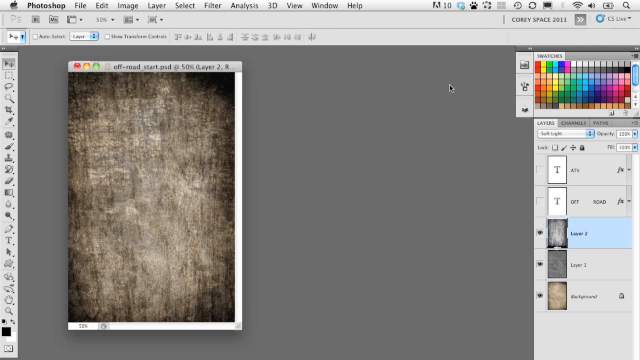
mouse_move(508, 244)
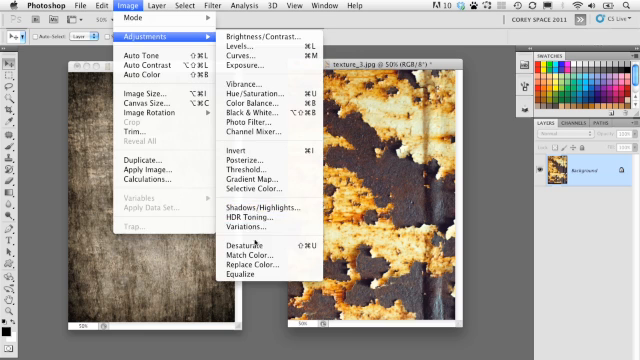
- Convert the rust texture to Black & White and drag it into the poster
left_click(240, 244)
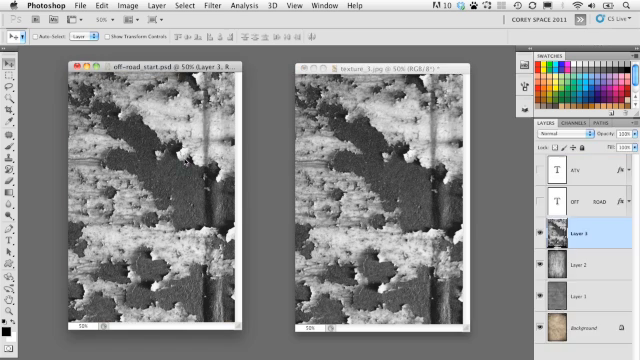
left_click(296, 70)
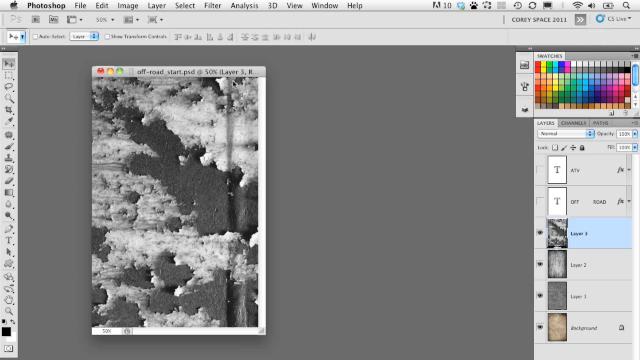
mouse_move(486, 256)
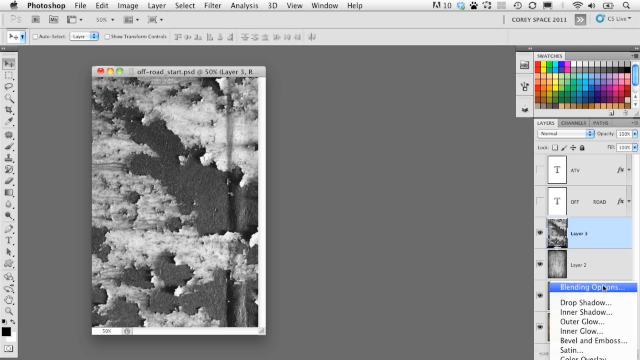
- Drop the rust layer's dark tones with Blend If so only white flecks show
left_click(584, 290)
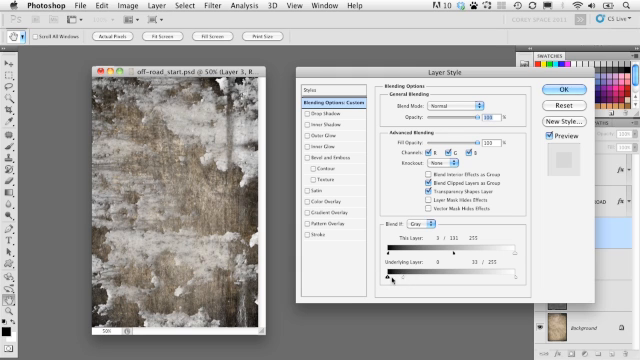
left_click_drag(408, 284, 424, 284)
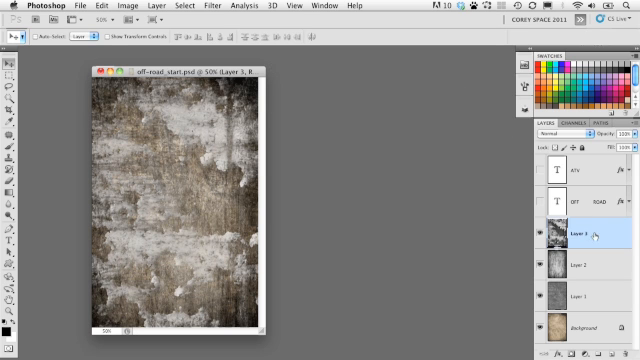
double_click(570, 236)
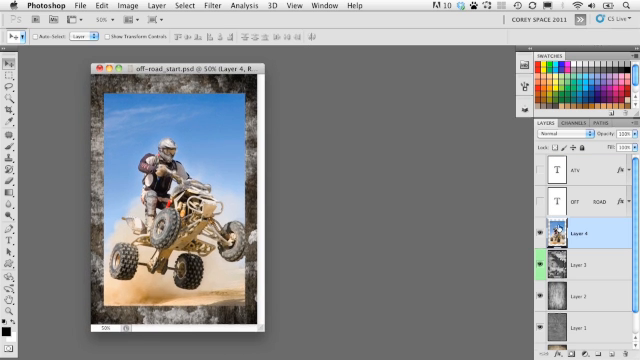
- Set the rider photo layer to a contrast blend mode such as Hard Light
left_click(548, 132)
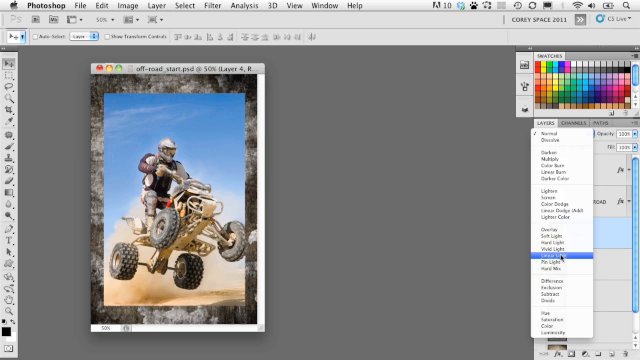
left_click(570, 260)
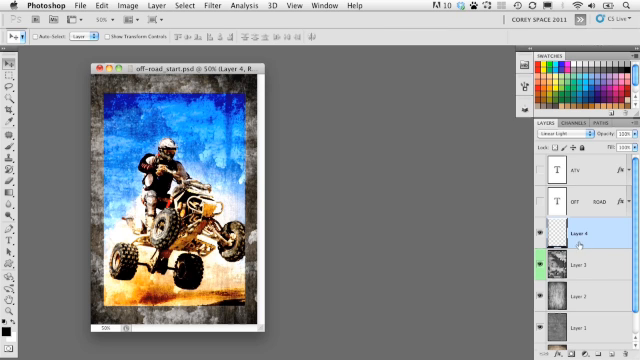
- Drag the rider layer's Underlying Layer Blend If sliders inward and split them to soften the break-through
double_click(572, 236)
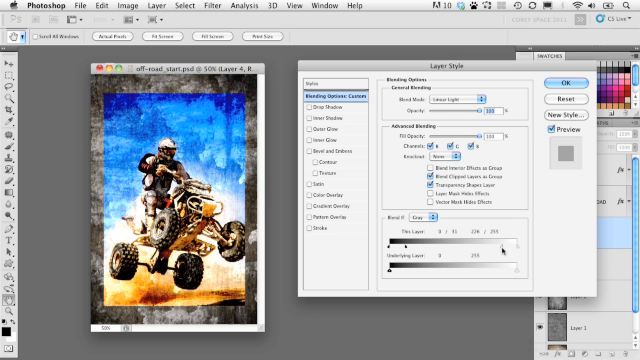
left_click_drag(500, 234, 460, 234)
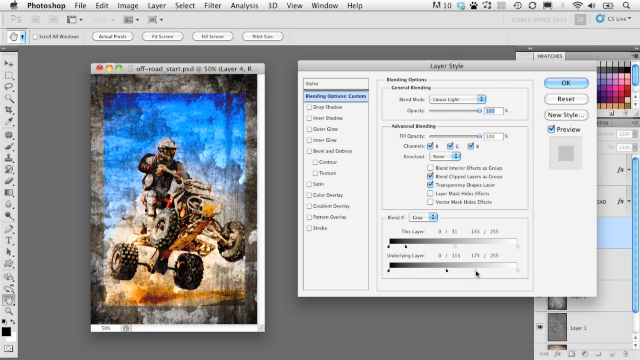
left_click_drag(424, 270, 444, 270)
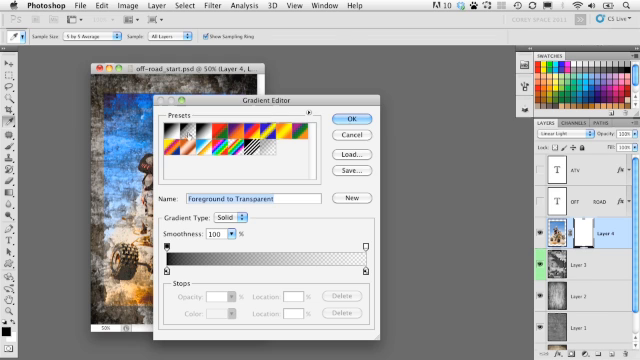
- Choose the Foreground to Transparent gradient preset for the rider's mask fade
left_click(352, 114)
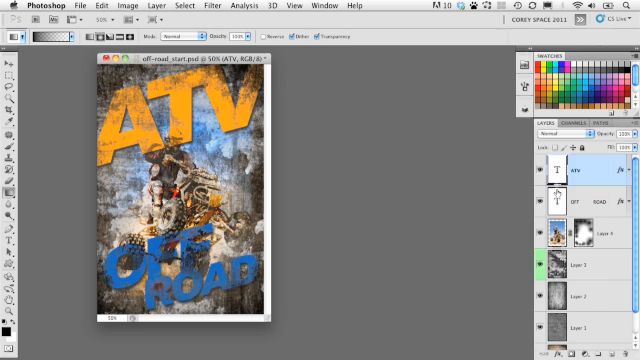
- Turn on the ATV and OFF ROAD type layers so the texture knocks through the letters
left_click(584, 198)
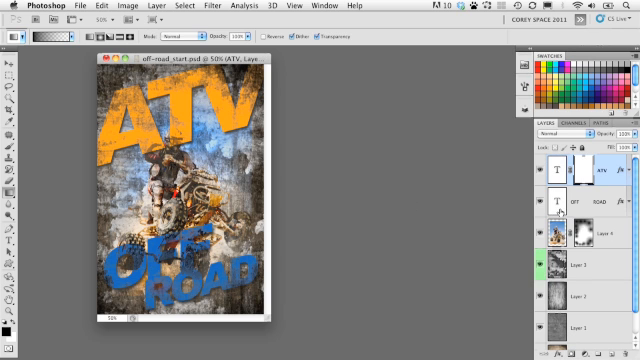
left_click(568, 196)
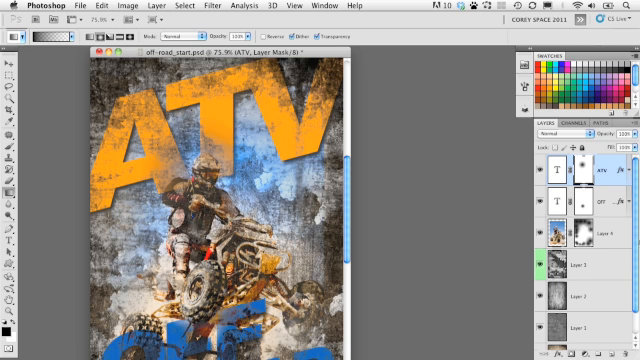
scroll("down", 3)
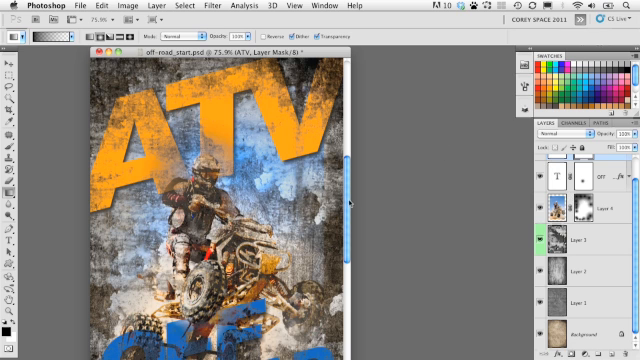
scroll("down", 3)
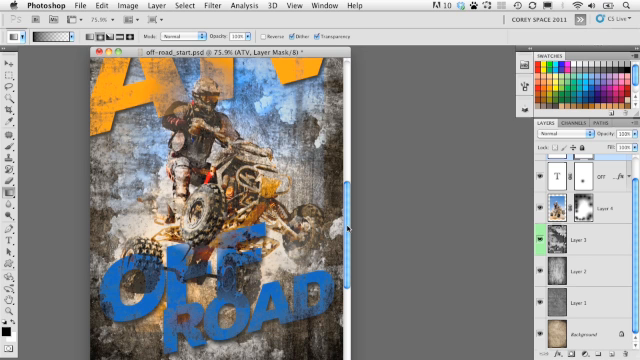
scroll("up", 3)
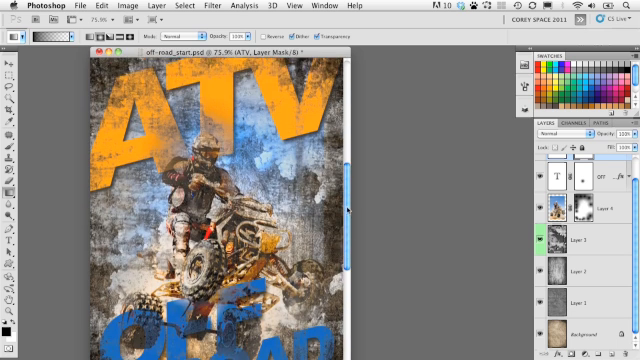
scroll("down", 3)
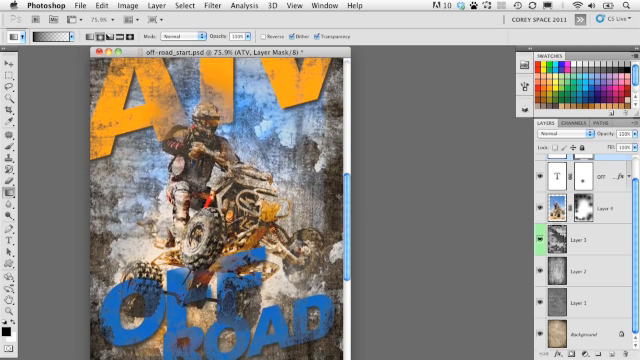